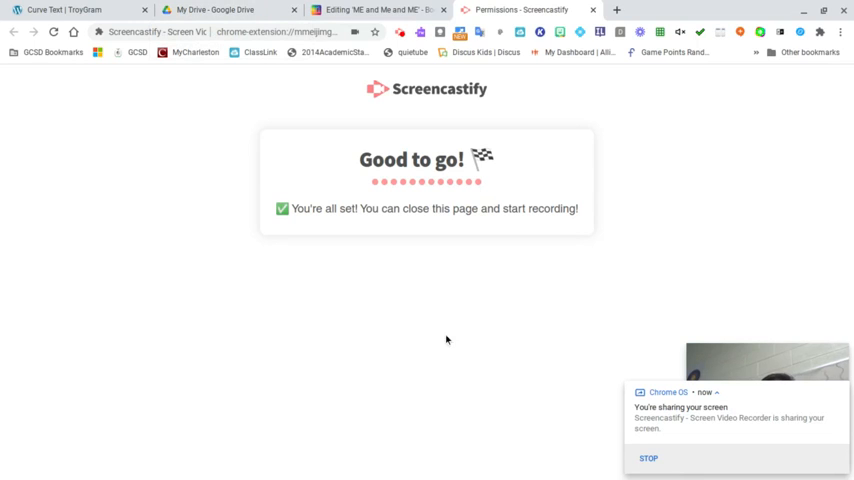
pyautogui.moveTo(464, 336)
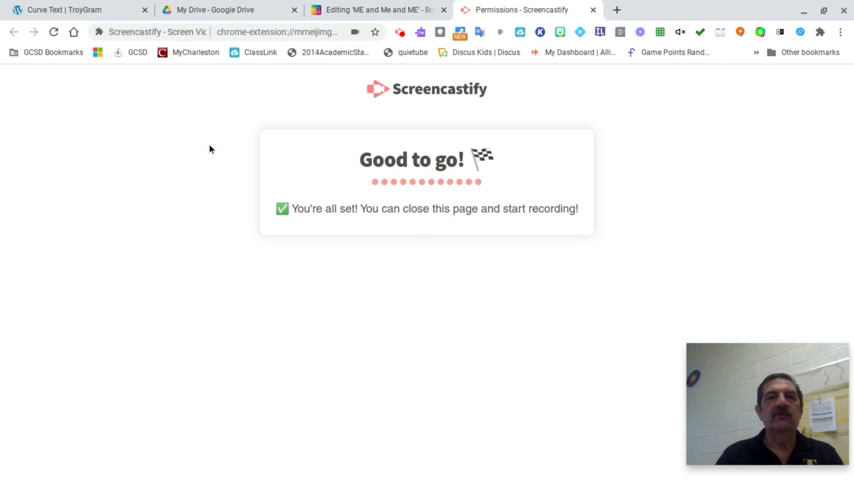
pyautogui.moveTo(228, 196)
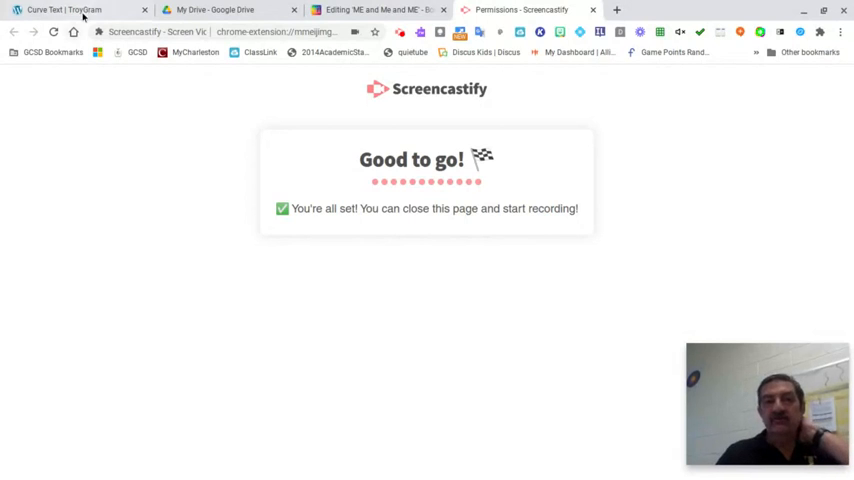
pyautogui.moveTo(392, 8)
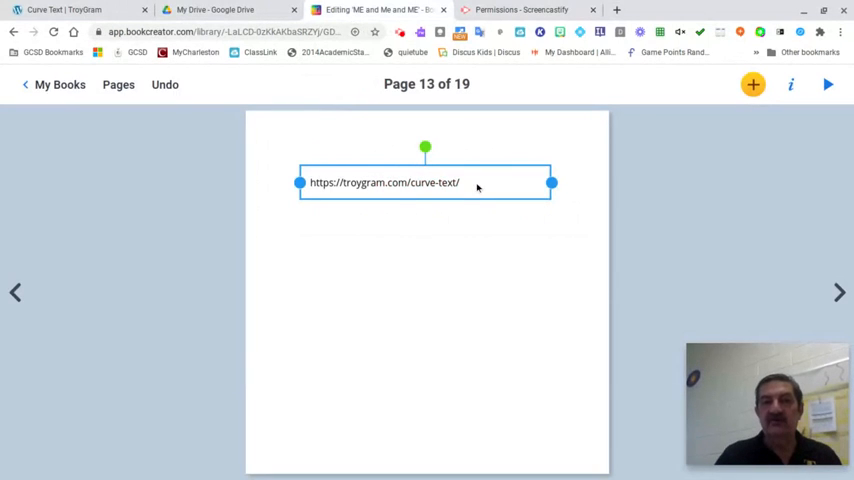
pyautogui.moveTo(532, 180)
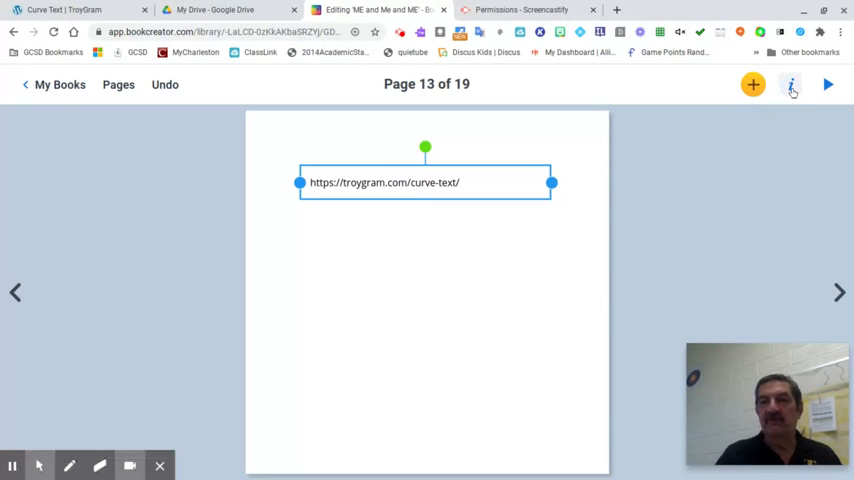
# Enlarge the web-address text with the size slider and widen its box to keep one line.
pyautogui.click(792, 84)
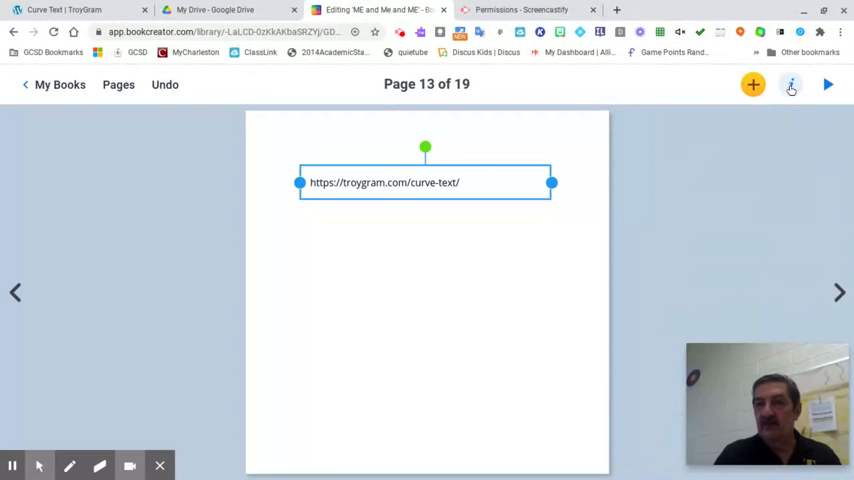
pyautogui.click(792, 84)
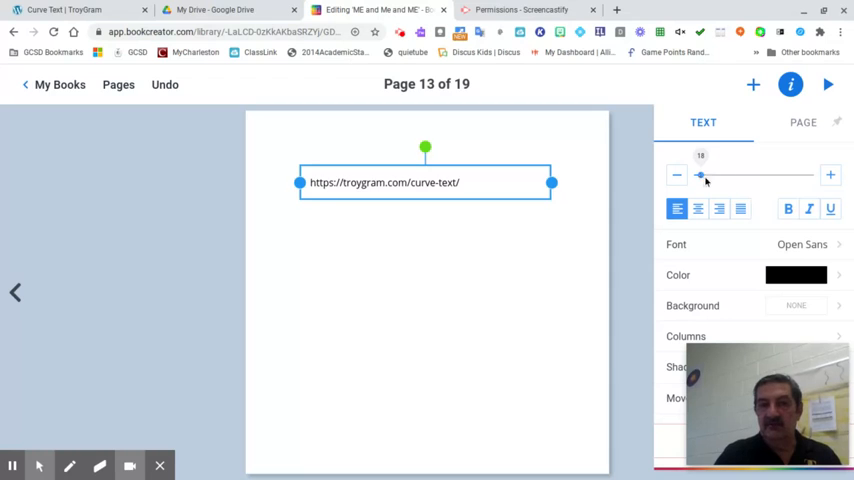
pyautogui.moveTo(704, 176); pyautogui.dragTo(698, 176)
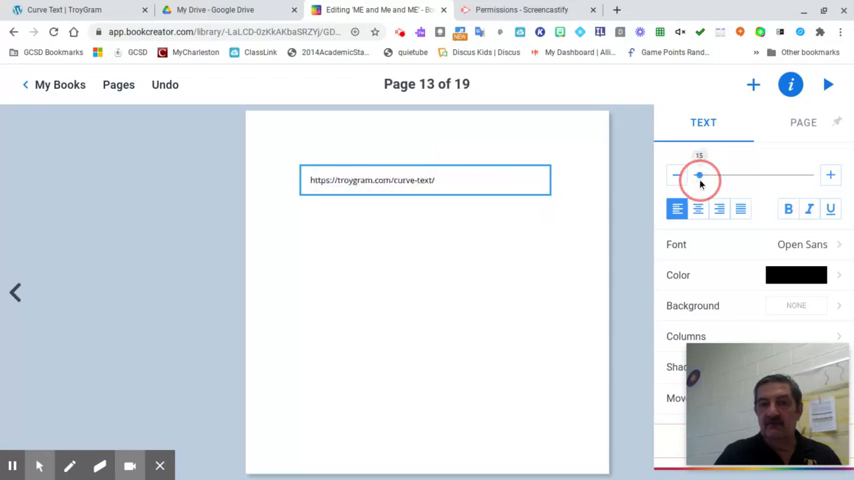
pyautogui.moveTo(700, 176); pyautogui.dragTo(704, 176)
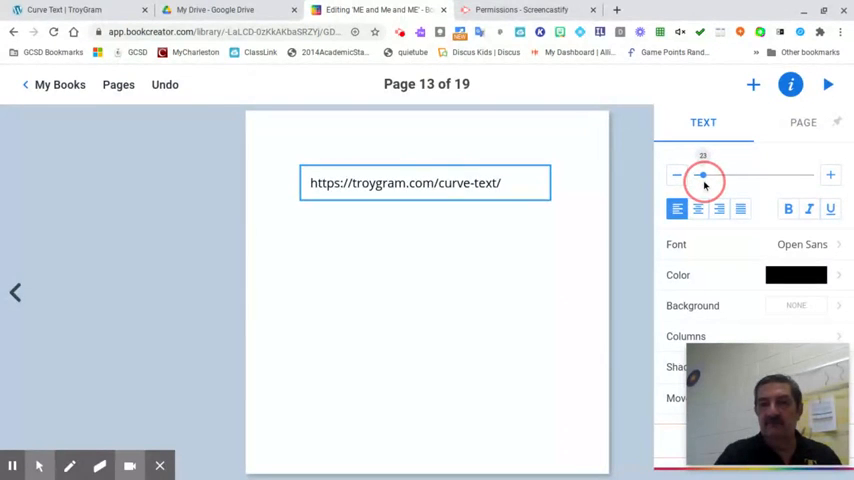
pyautogui.moveTo(702, 176); pyautogui.dragTo(708, 176)
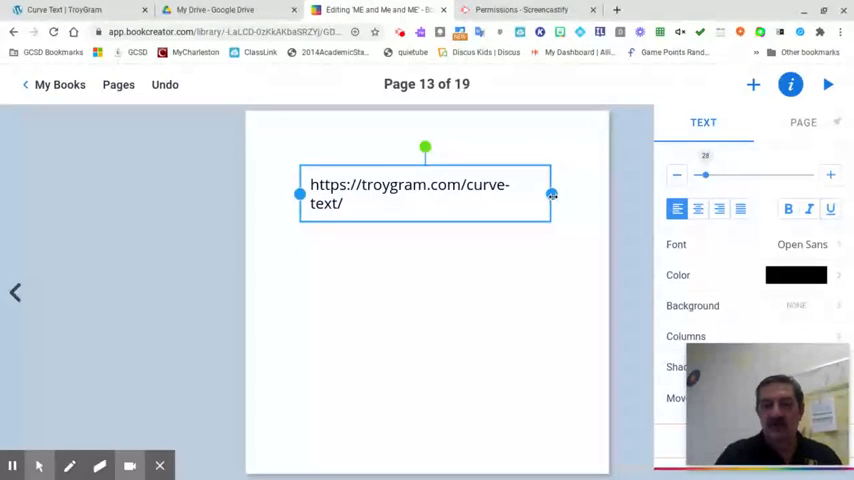
pyautogui.moveTo(552, 194); pyautogui.dragTo(576, 194)
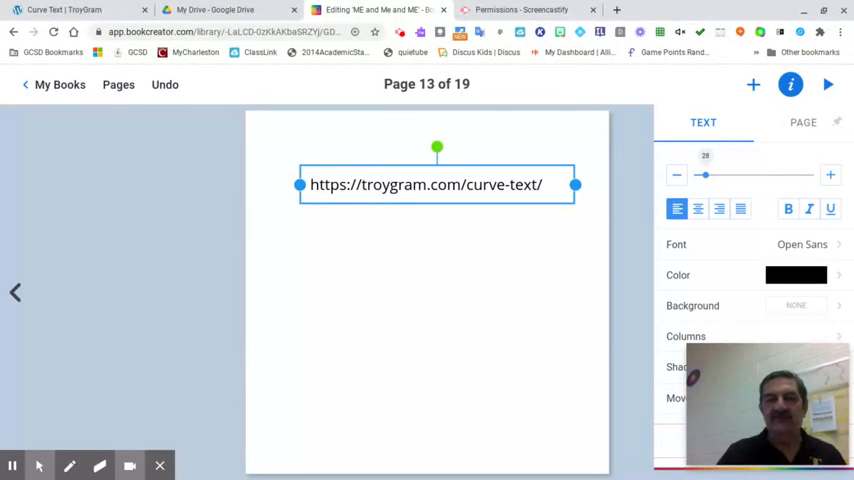
pyautogui.moveTo(92, 104)
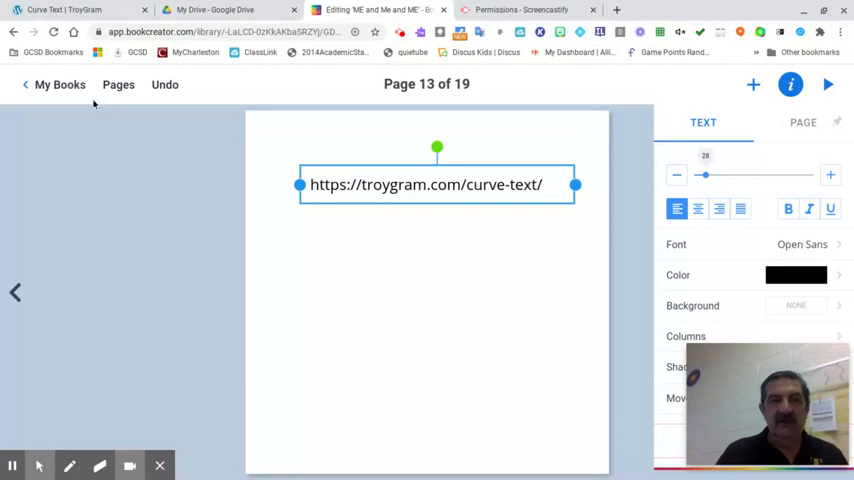
# Replace the Enter Text words with 'My Book About Me' in TroyGram Curve Text.
pyautogui.click(64, 16)
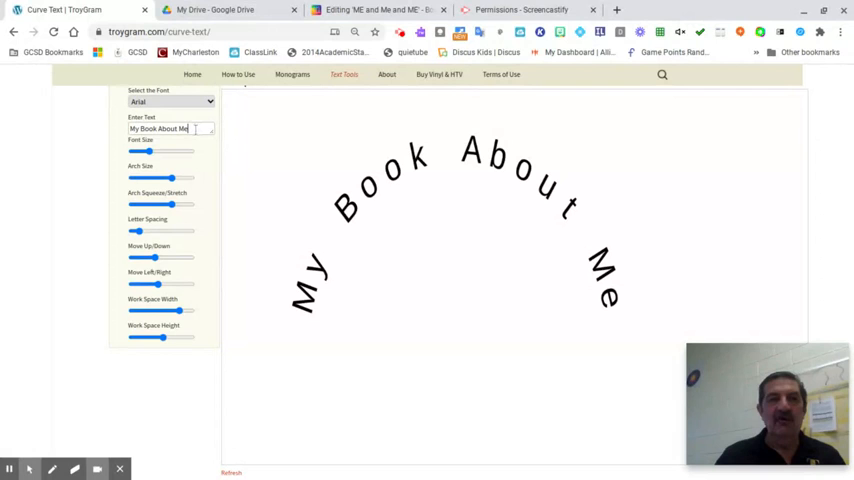
pyautogui.press('Backspace')
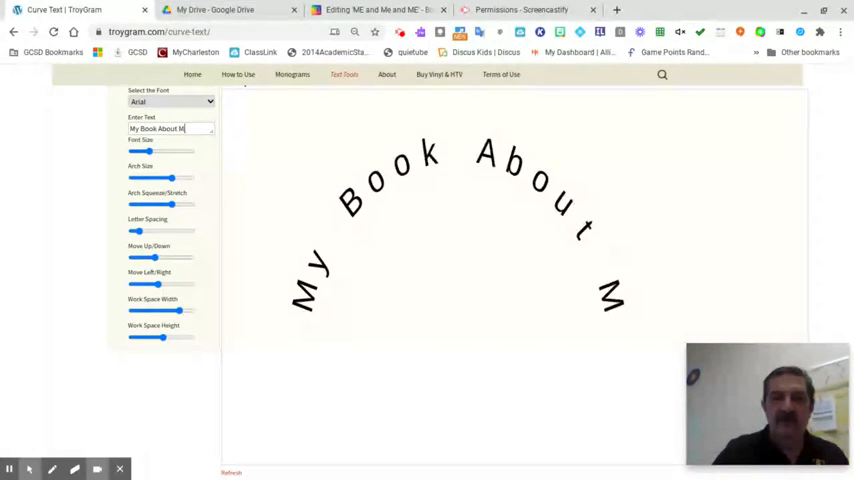
pyautogui.write('My Book')
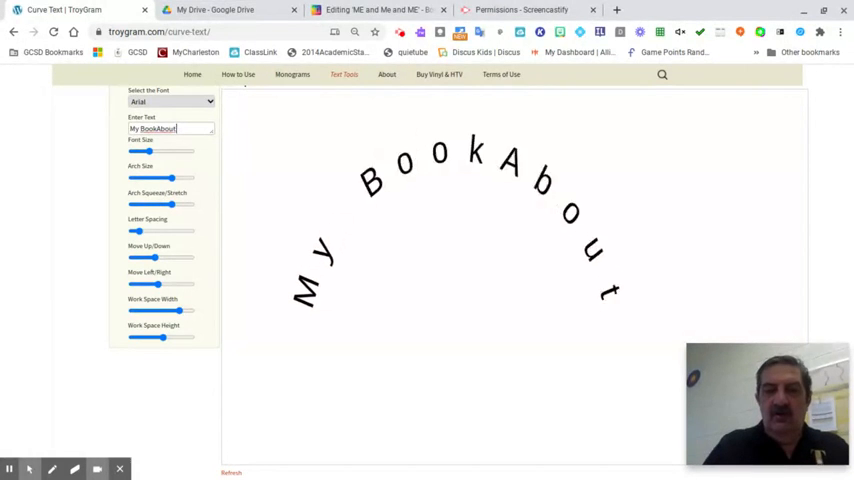
pyautogui.write('Me')
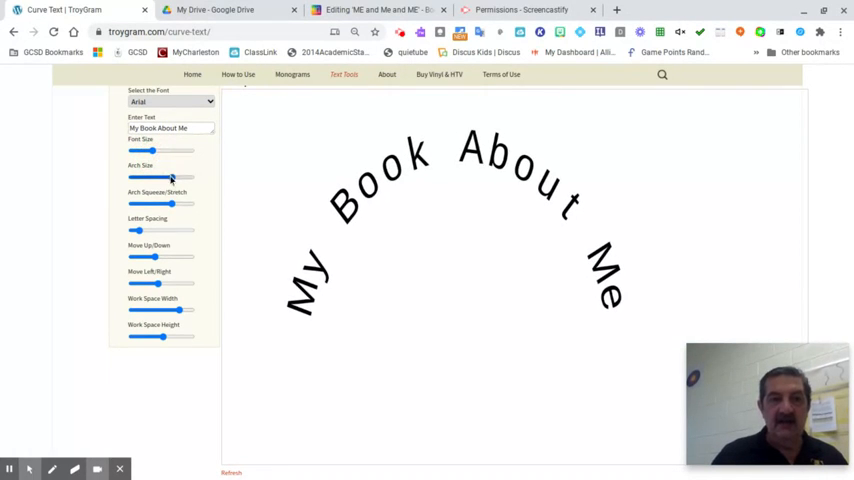
# Adjust the arch, letter spacing and vertical and horizontal position for readable curved text.
pyautogui.moveTo(148, 176); pyautogui.dragTo(170, 176)
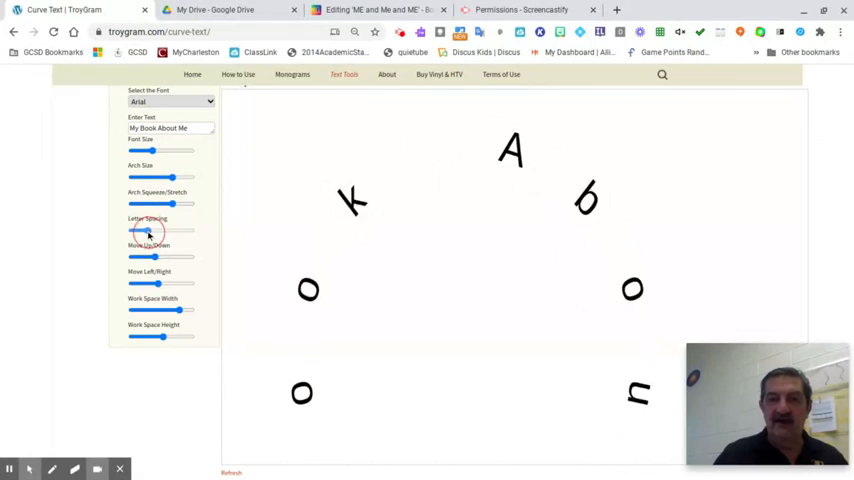
pyautogui.moveTo(148, 232); pyautogui.dragTo(132, 232)
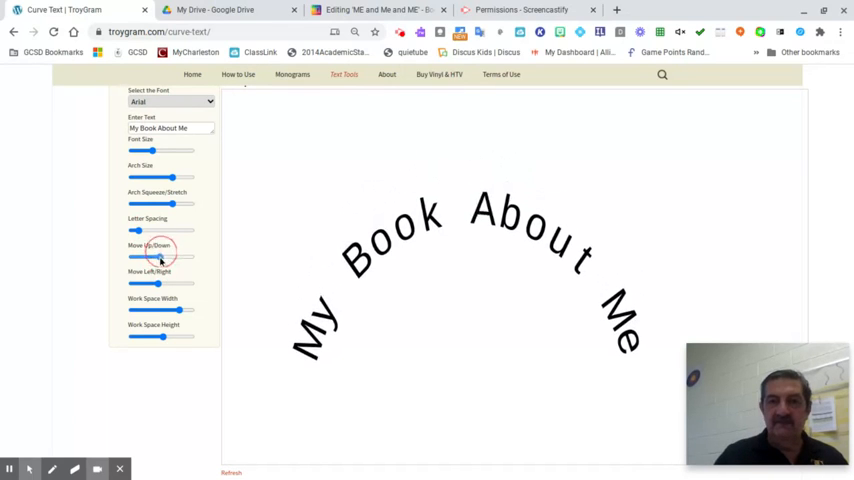
pyautogui.moveTo(136, 256); pyautogui.dragTo(162, 256)
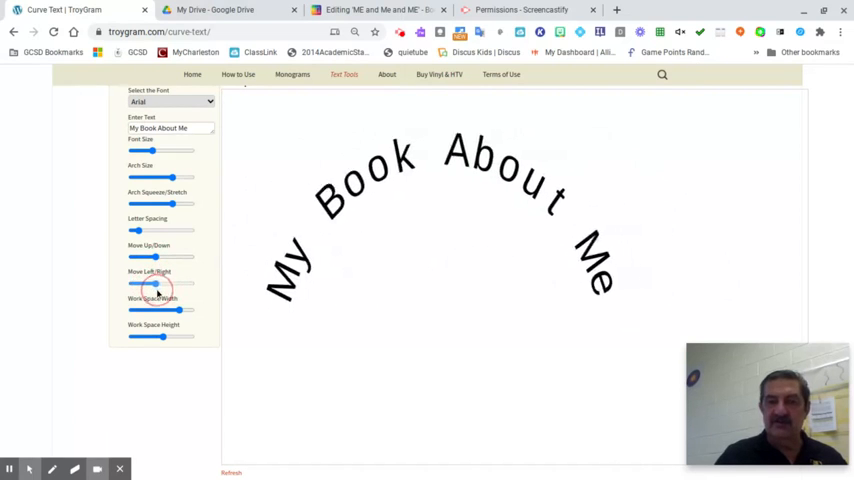
pyautogui.moveTo(144, 284); pyautogui.dragTo(156, 284)
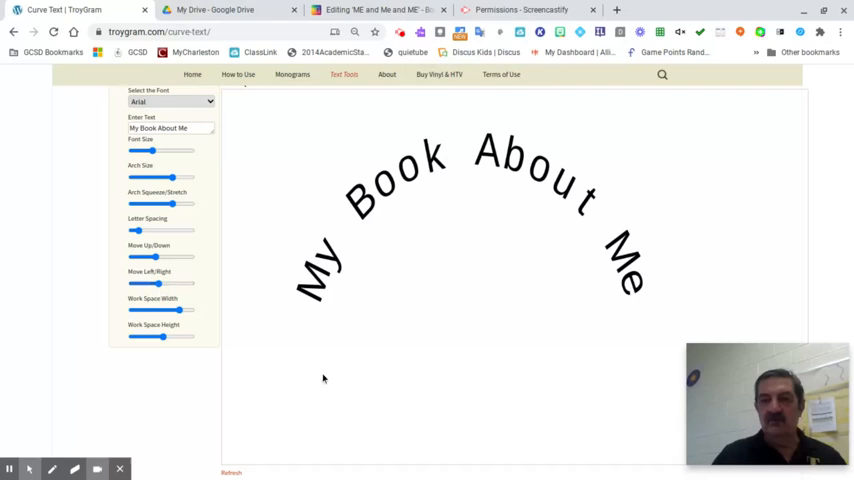
pyautogui.moveTo(508, 238)
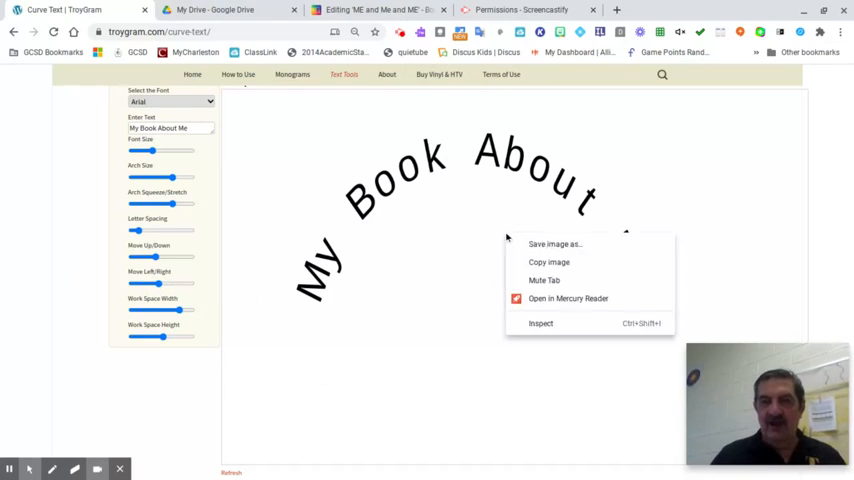
pyautogui.moveTo(556, 244)
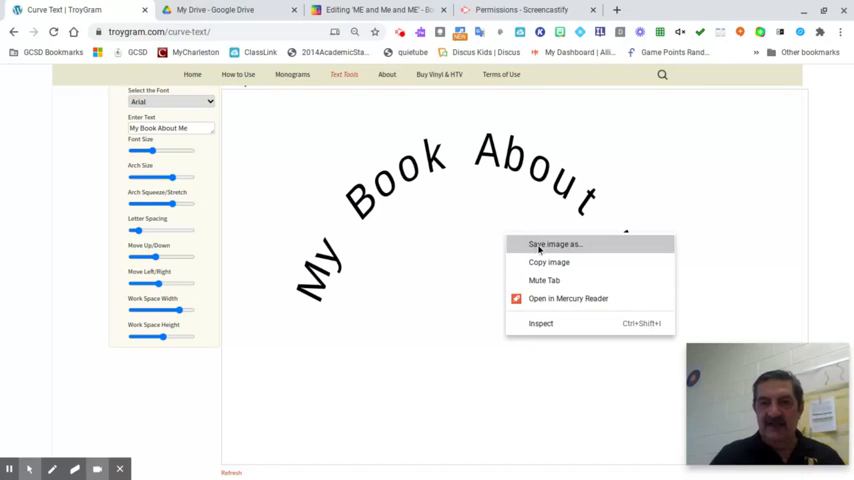
# Save the curved text image to a file via Save image as.
pyautogui.click(552, 244)
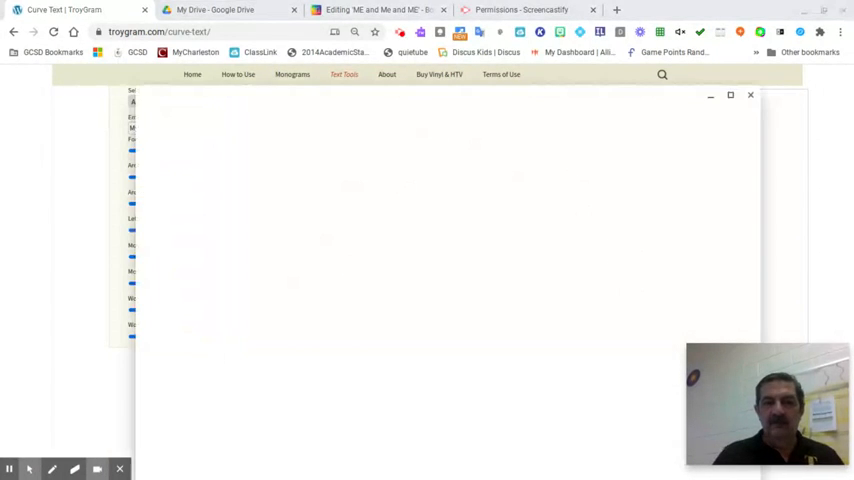
pyautogui.moveTo(334, 204)
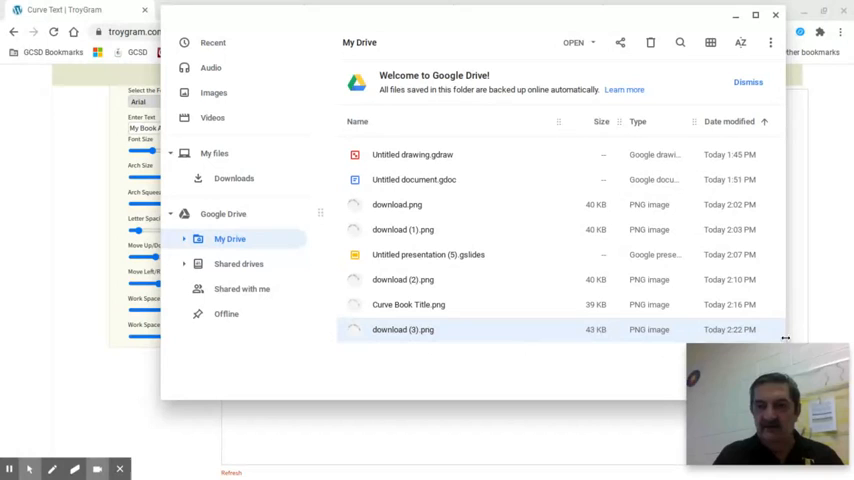
pyautogui.moveTo(418, 332)
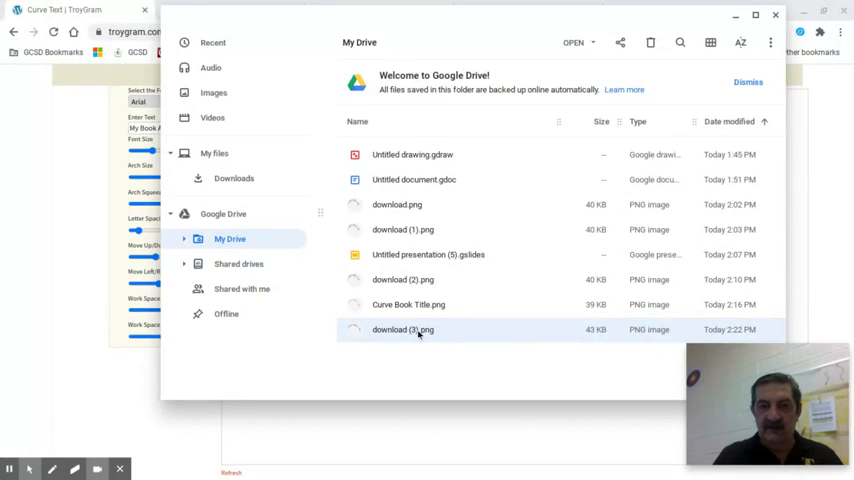
# Rename download (2).png to My Book Curve.png in My Drive and close the Files window.
pyautogui.rightClick(402, 328)
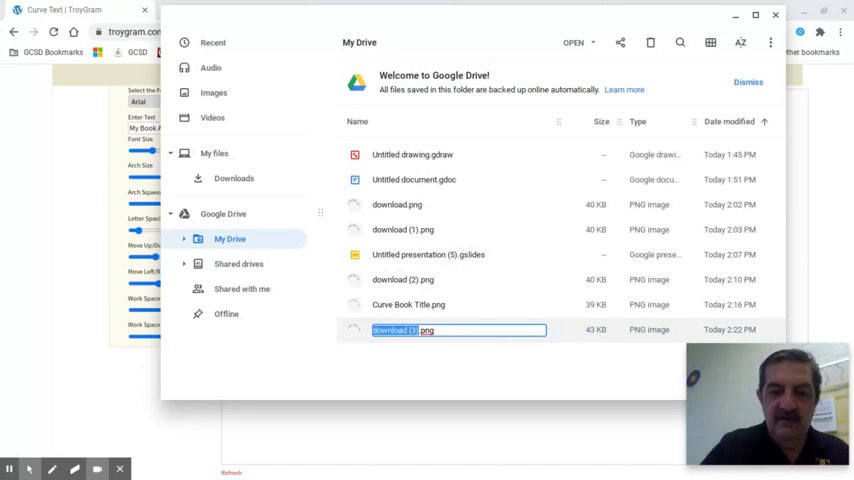
pyautogui.write('My Book .png')
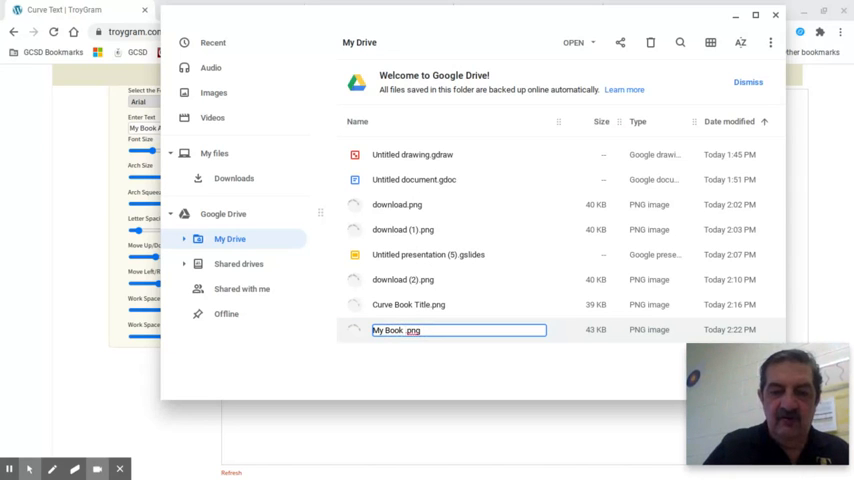
pyautogui.write('Curve')
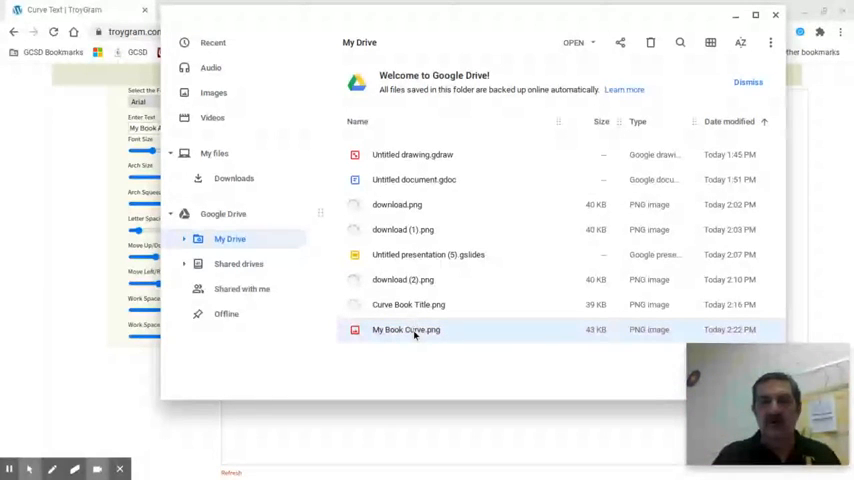
pyautogui.moveTo(756, 16)
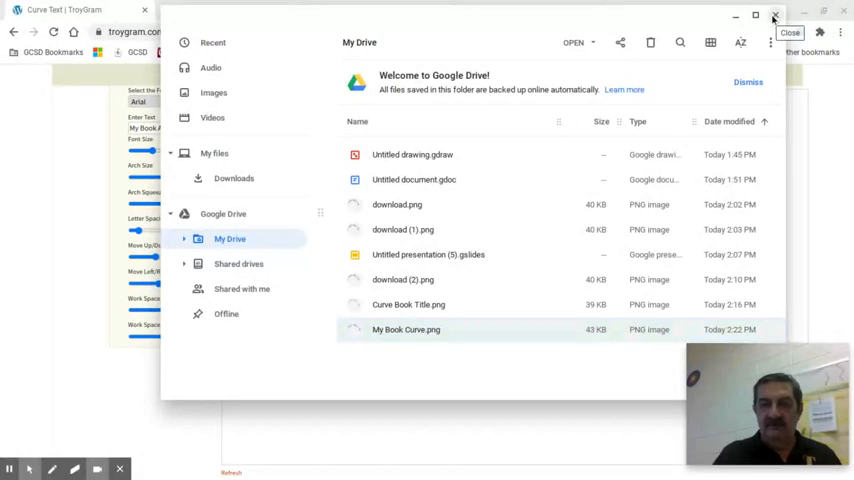
pyautogui.click(774, 16)
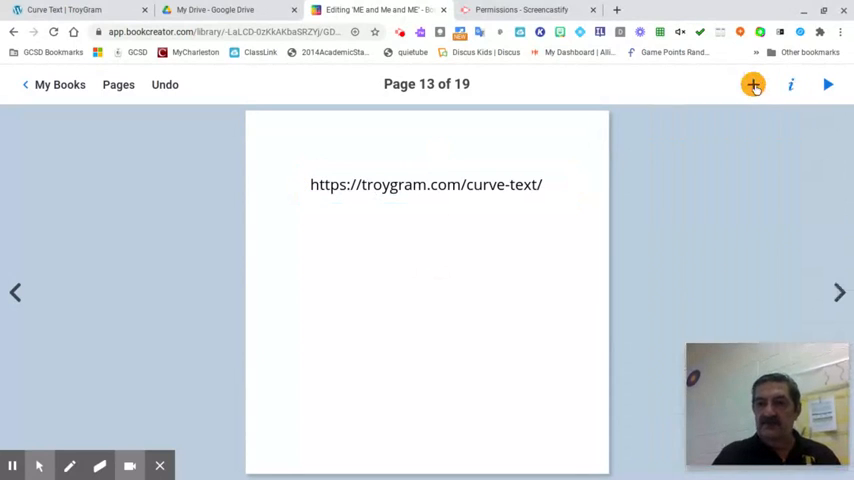
# Start an import onto page 13 with Google Drive as the source.
pyautogui.click(752, 84)
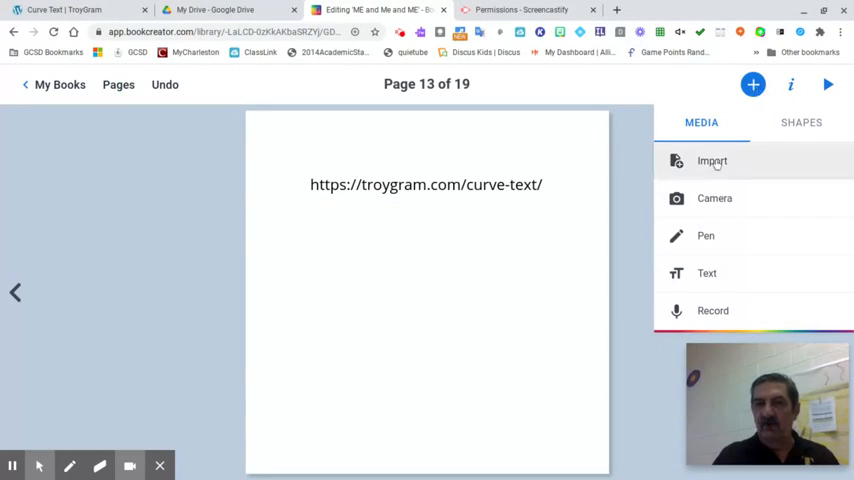
pyautogui.click(712, 160)
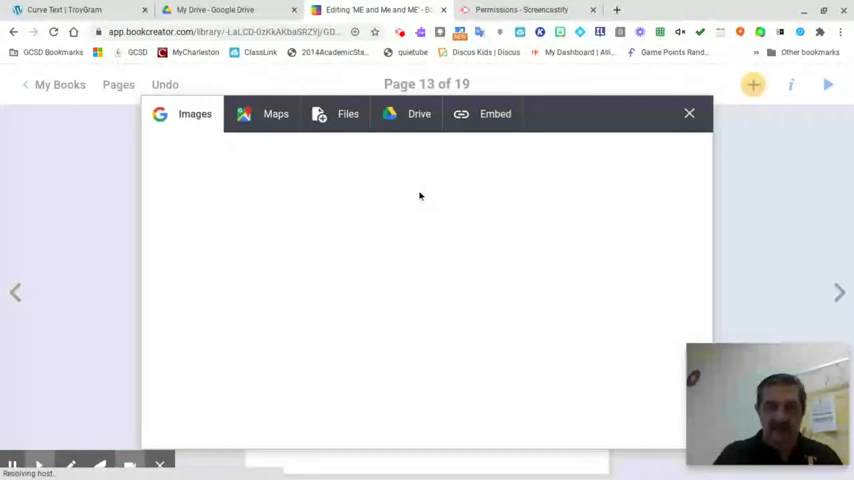
pyautogui.click(194, 112)
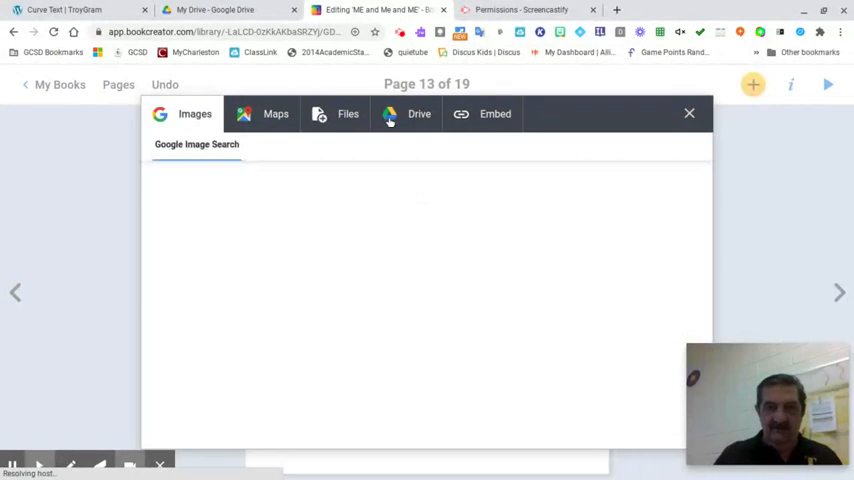
pyautogui.click(404, 112)
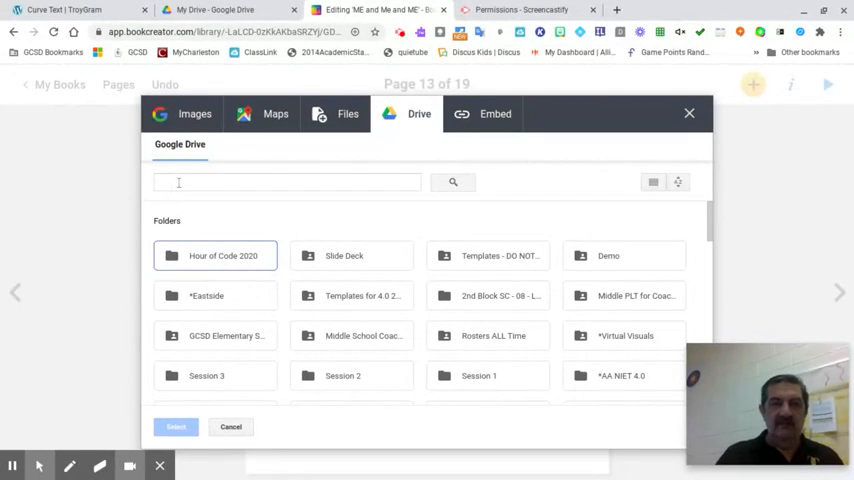
# Search the Drive picker for 'My Book' to find the My Book Curve image.
pyautogui.click(288, 182)
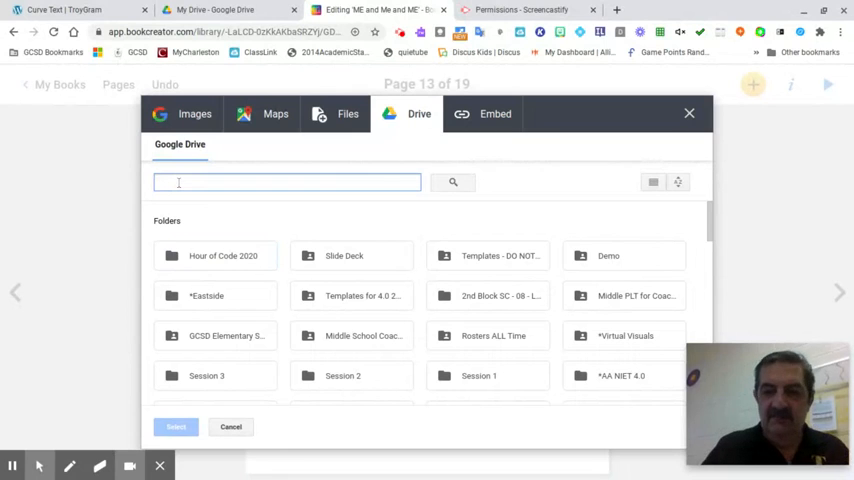
pyautogui.write('Boo')
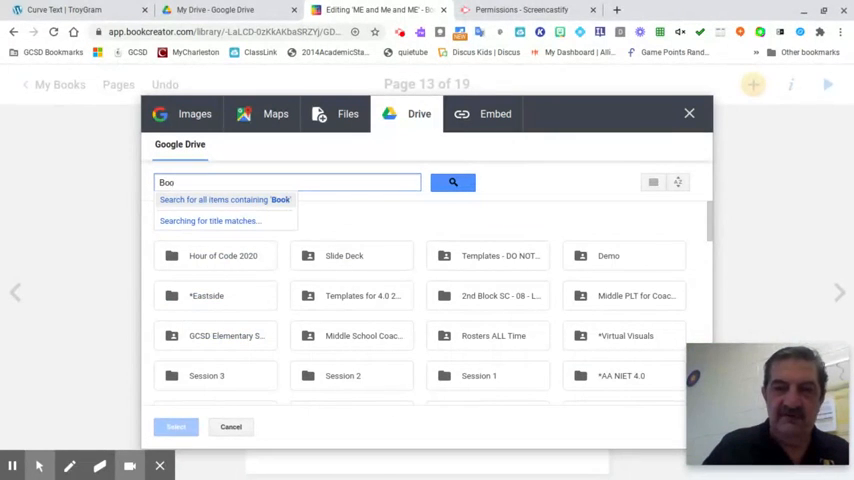
pyautogui.click(288, 182)
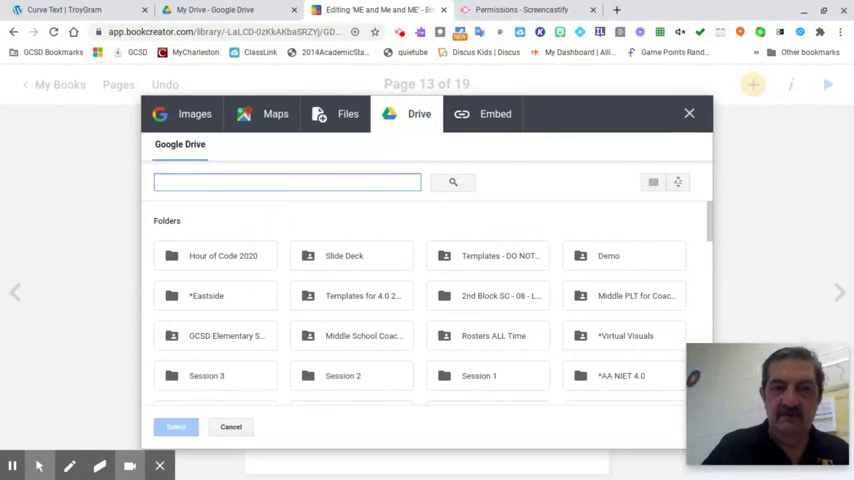
pyautogui.write('My B')
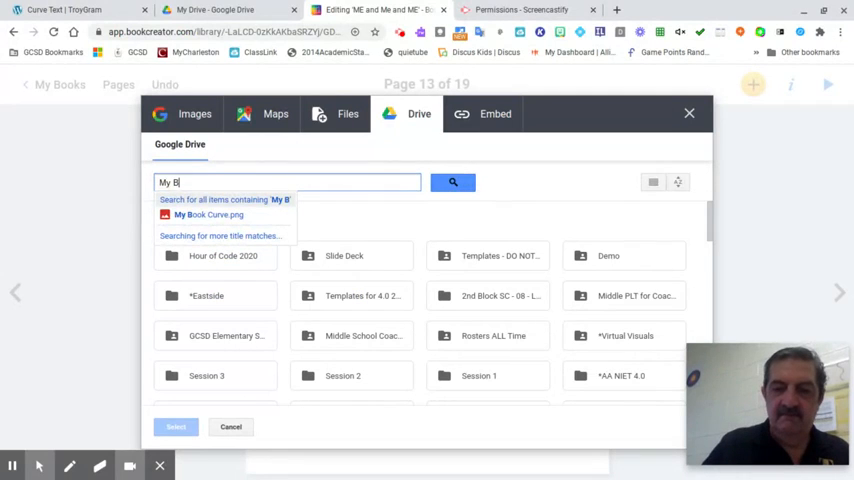
pyautogui.write('ook')
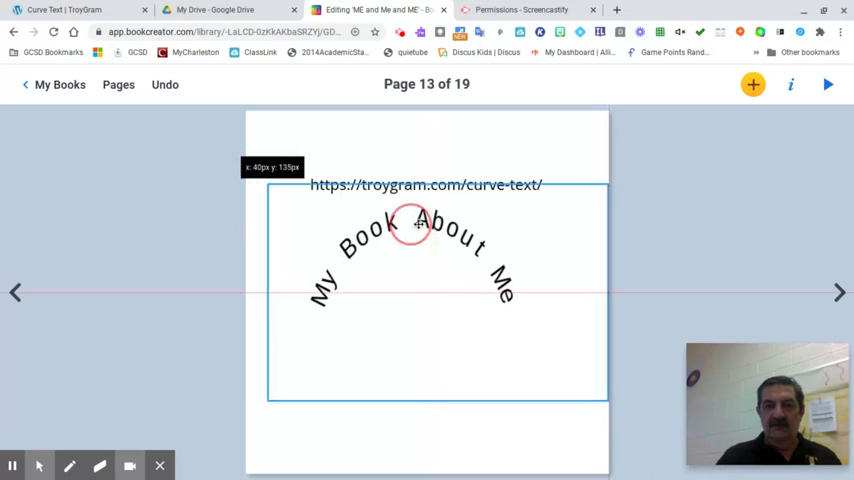
# Position the inserted curved-text image right under the link.
pyautogui.moveTo(410, 222); pyautogui.dragTo(428, 226)
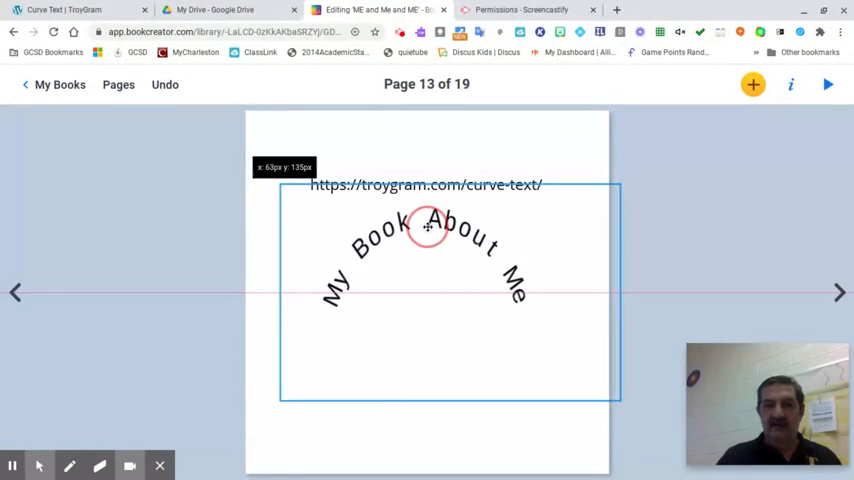
pyautogui.click(696, 222)
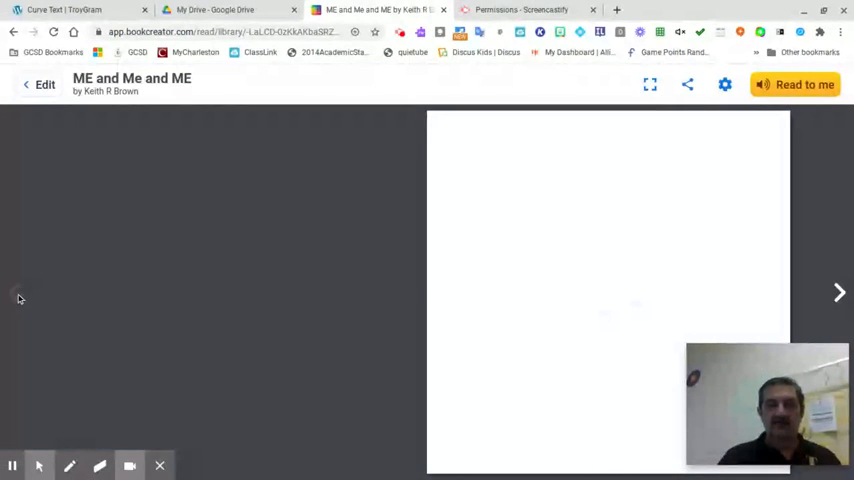
# Page back twice in the reading view to the Hobbies and My Family spread.
pyautogui.click(16, 292)
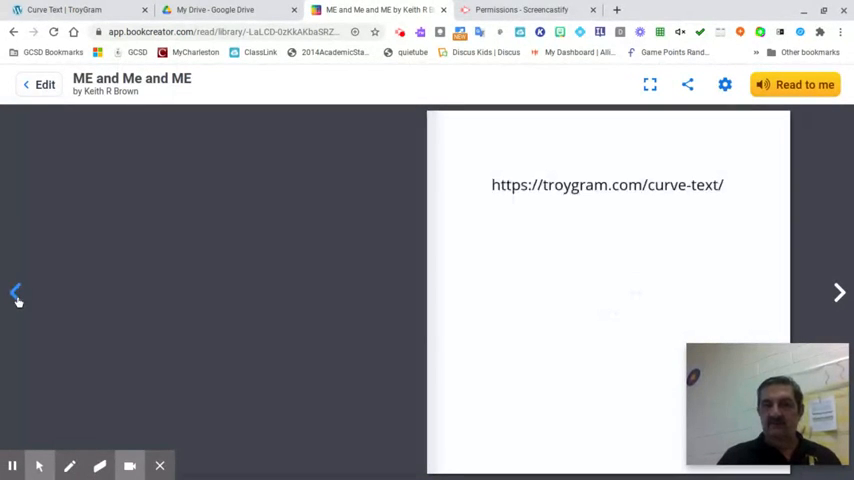
pyautogui.click(14, 292)
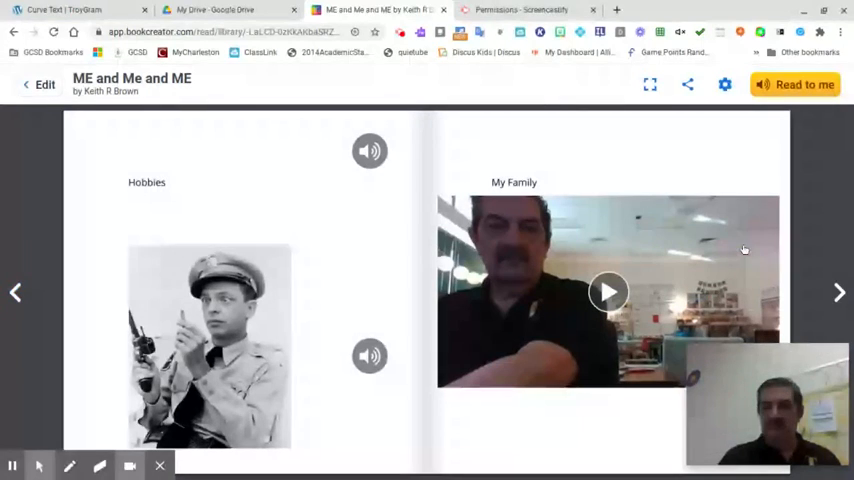